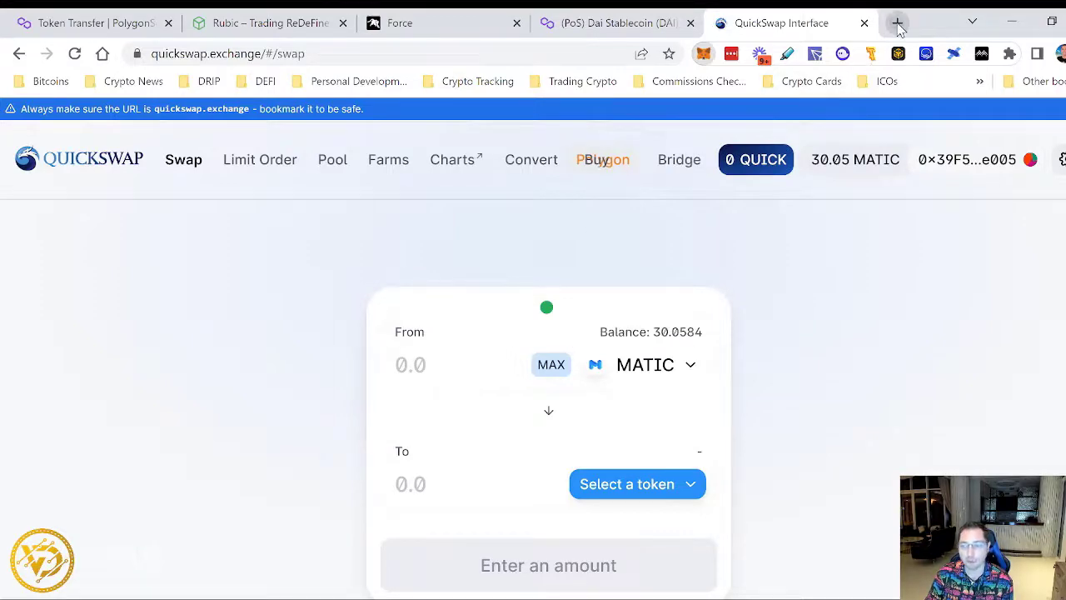
- Start a new browser tab for the PolygonScan explorer
left_click(896, 24)
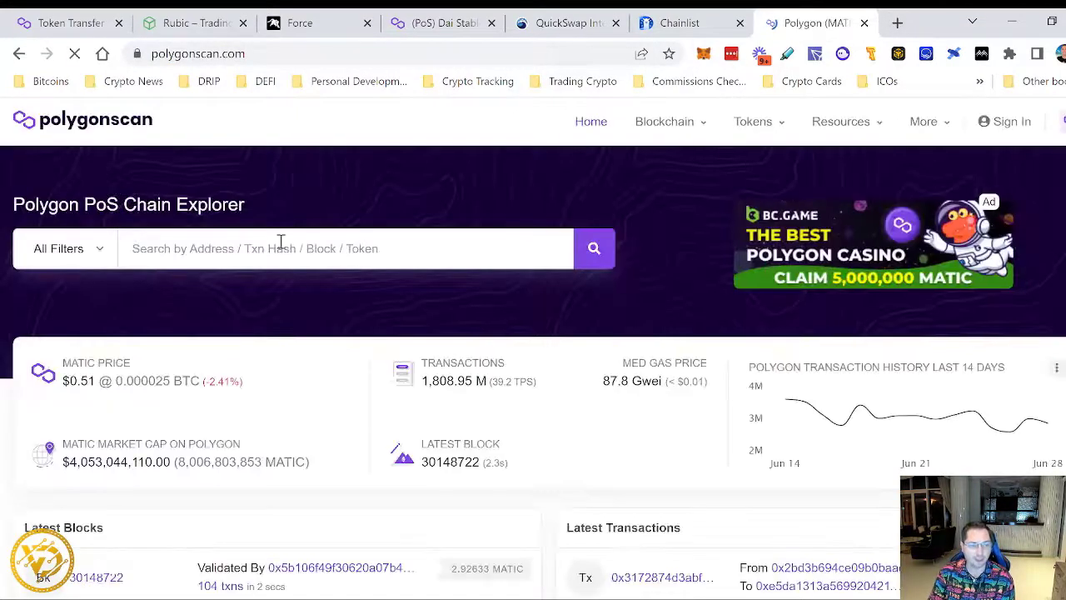
- Search 'dai' on PolygonScan and reach the (PoS) Dai Stablecoin token page
type("dai")
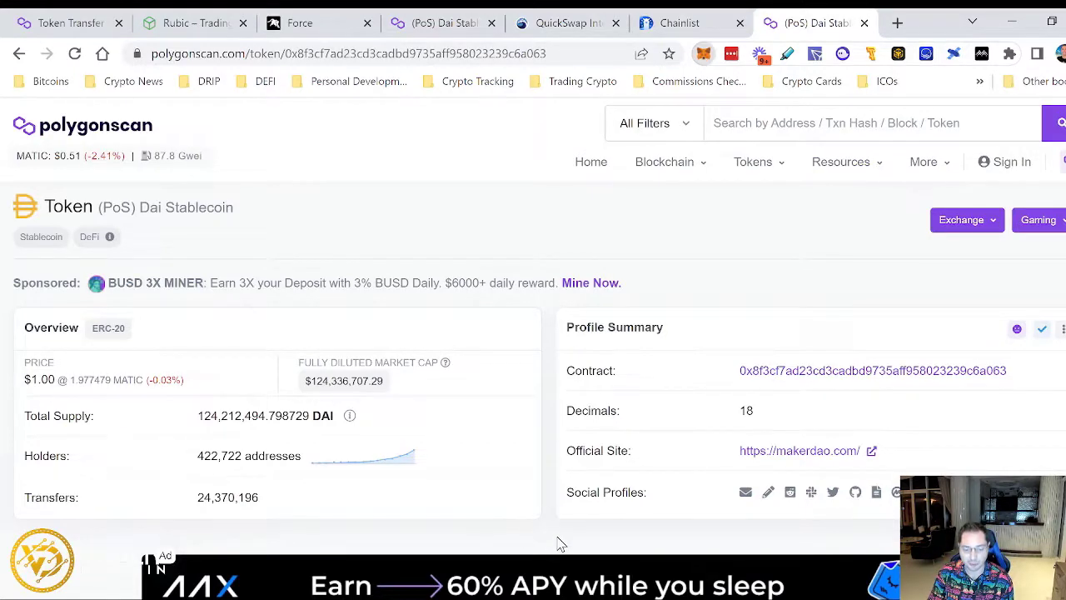
left_click(317, 24)
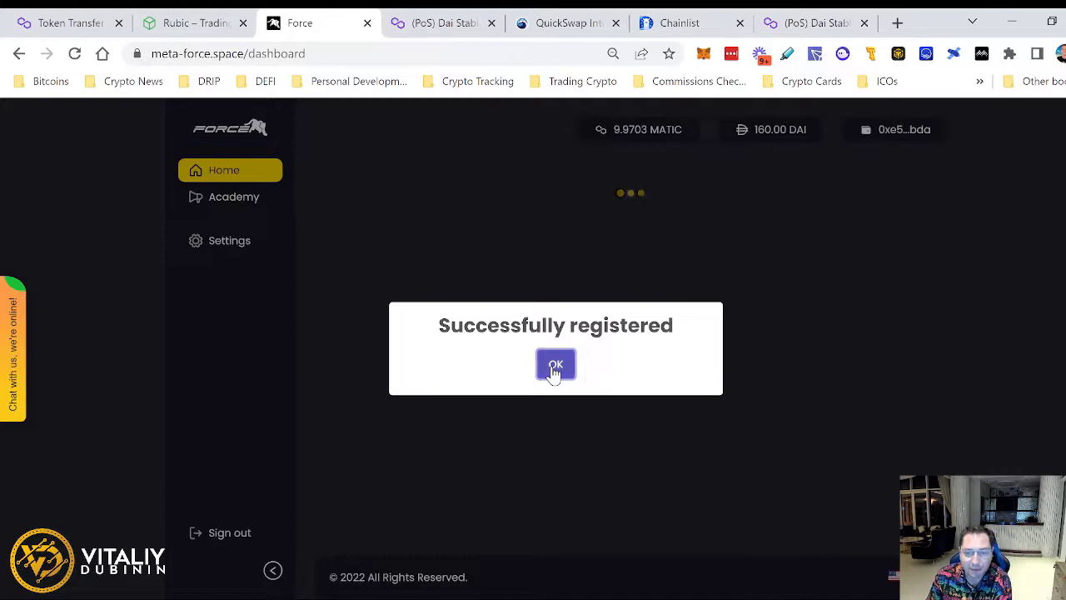
- Acknowledge the 'Successfully registered' popup with OK
left_click(556, 365)
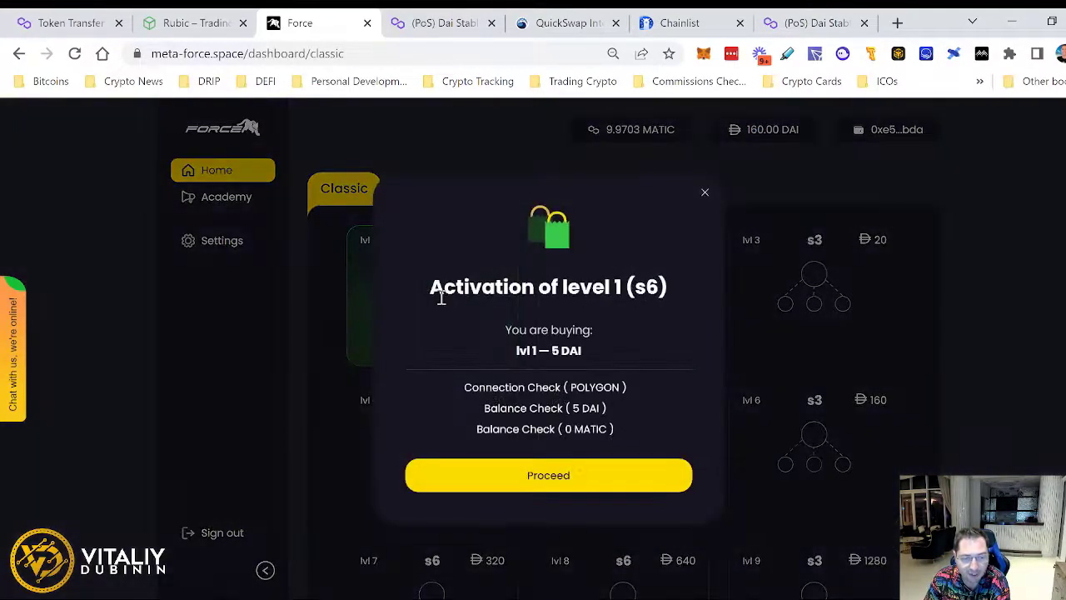
mouse_move(586, 353)
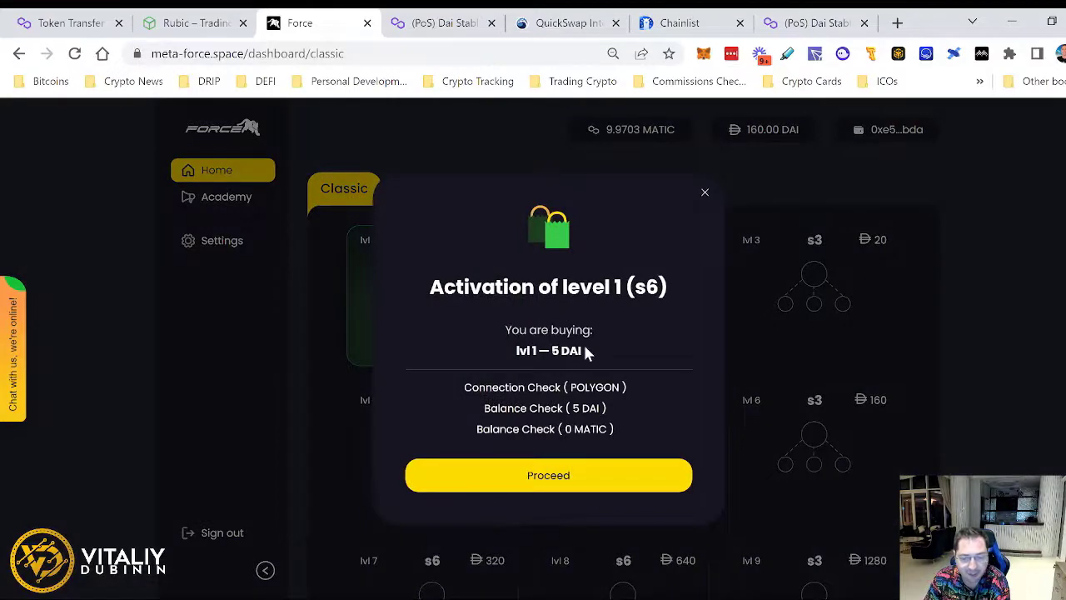
- Proceed with the level 1 (s6) activation for 5 DAI, passing connection and balance checks
left_click(549, 475)
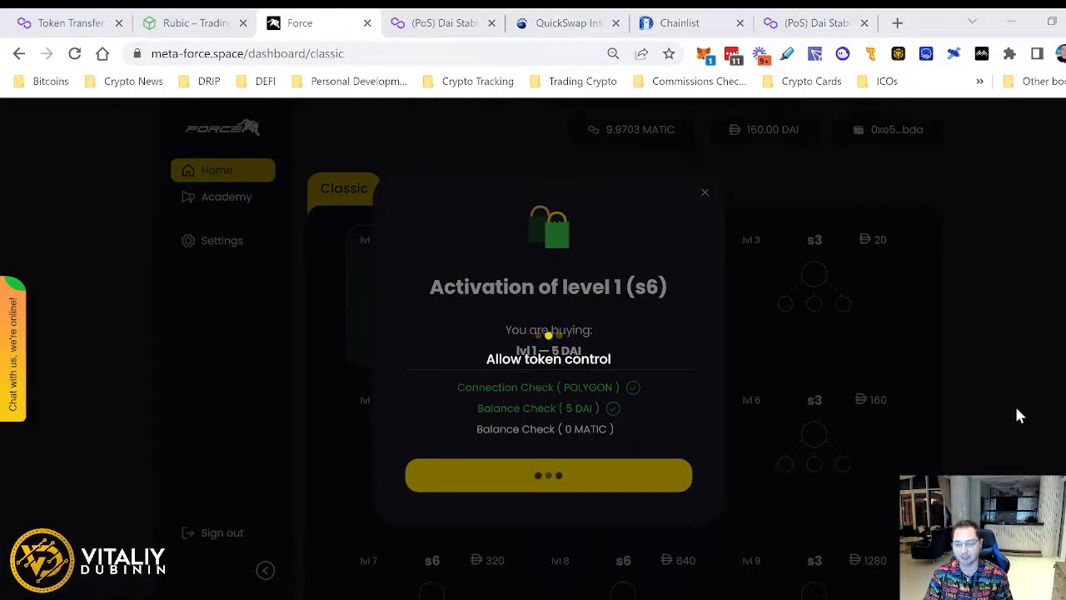